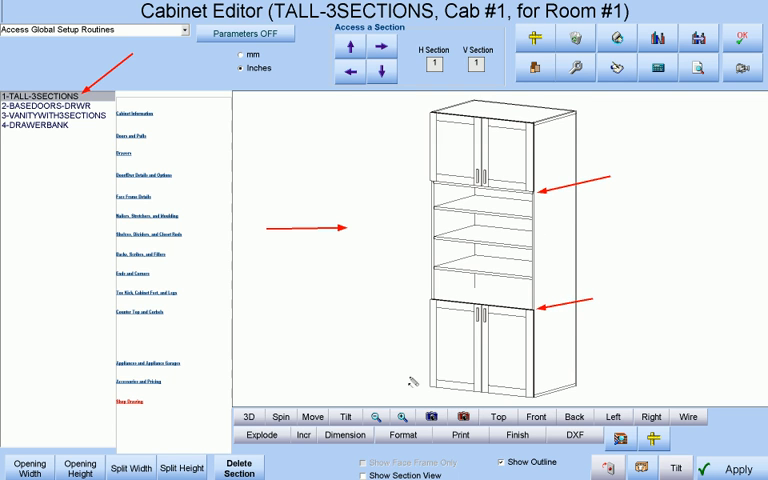
Open Smart CNC Rules from Global Setup Routines, landing on the Base Shelf Hole rule
click(57, 115)
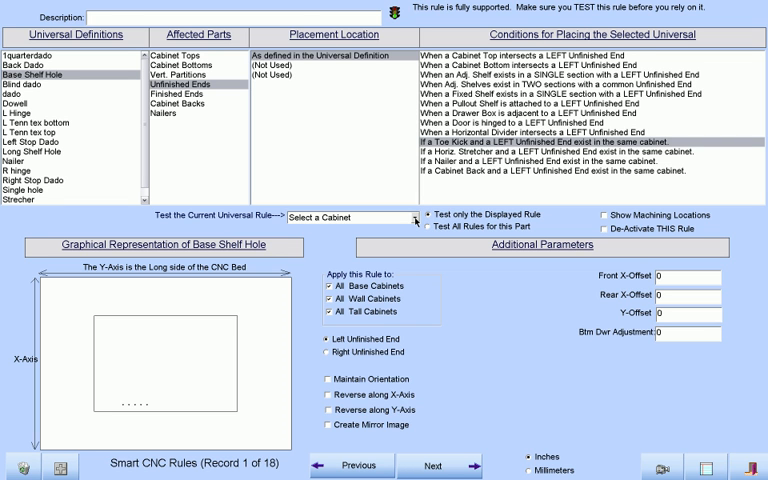
Add rule 19: a dado on unfinished ends, centred at horizontal divider intersections
click(410, 217)
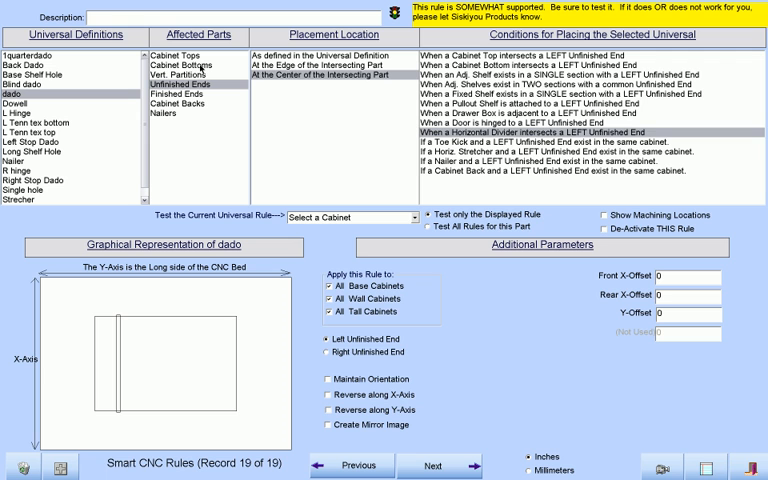
Retarget the dado rule to cabinet bottoms at vertical partition intersections, then test it on a job cabinet
click(181, 65)
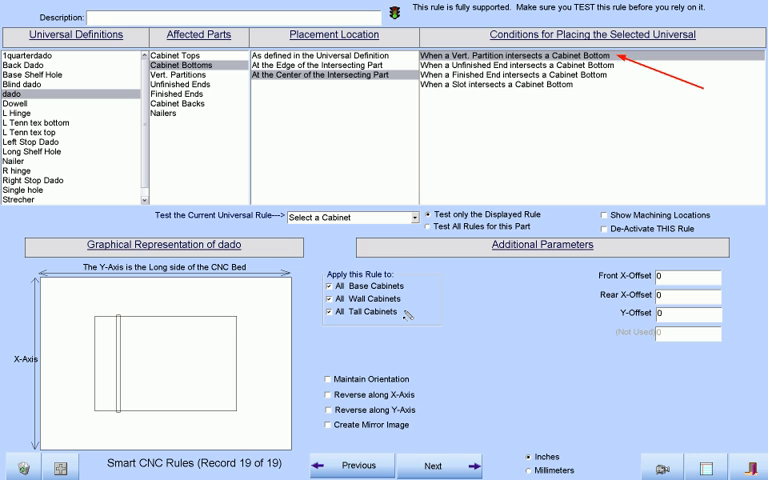
click(383, 217)
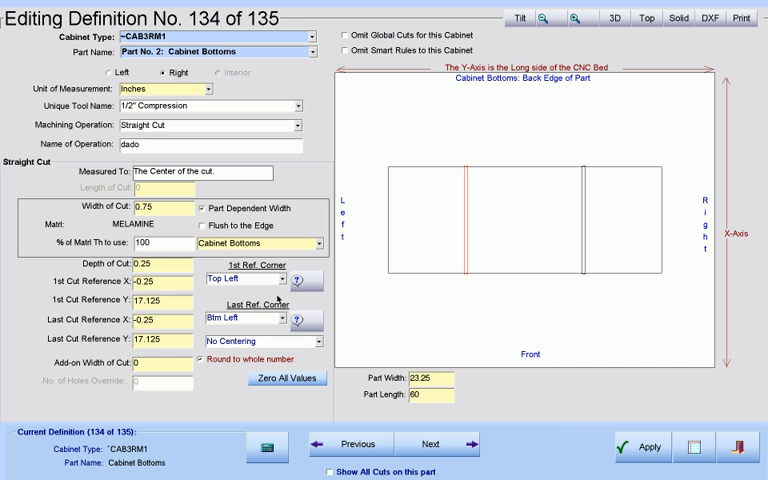
mouse_move(408, 305)
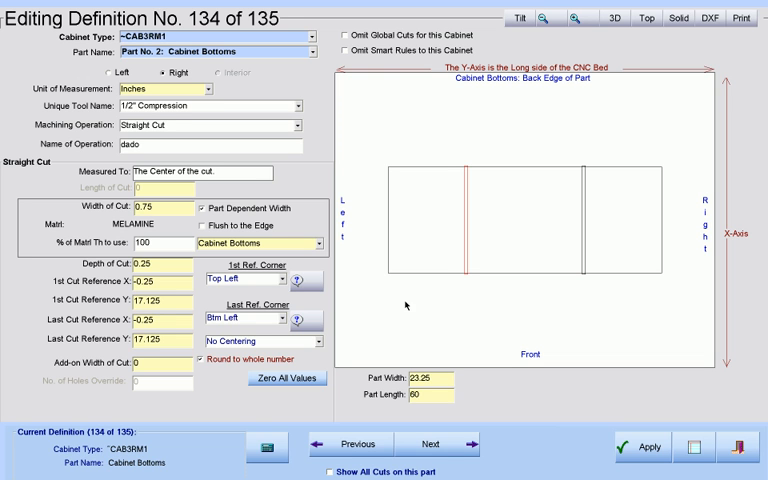